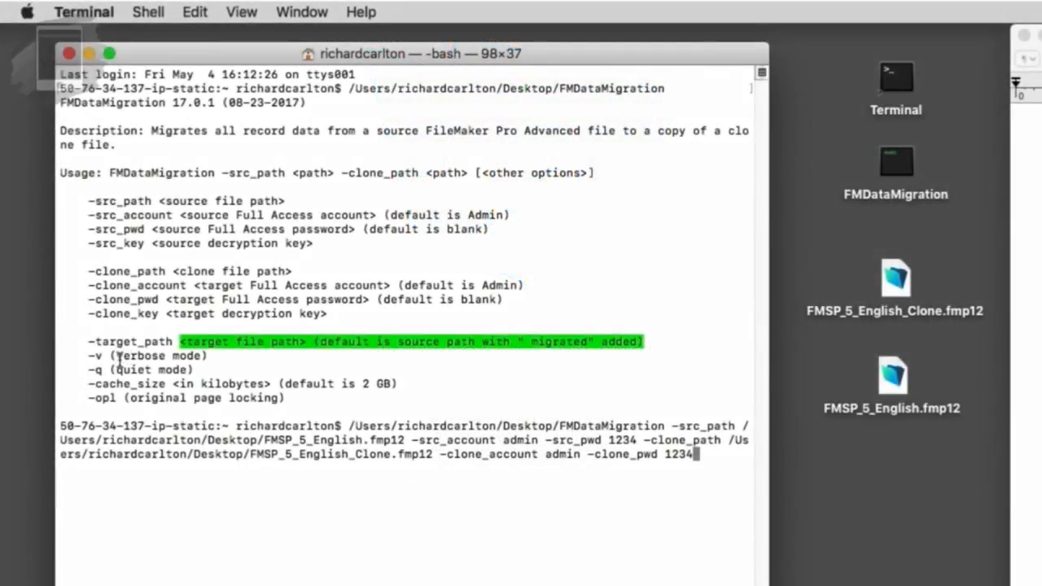
mouse_move(310, 401)
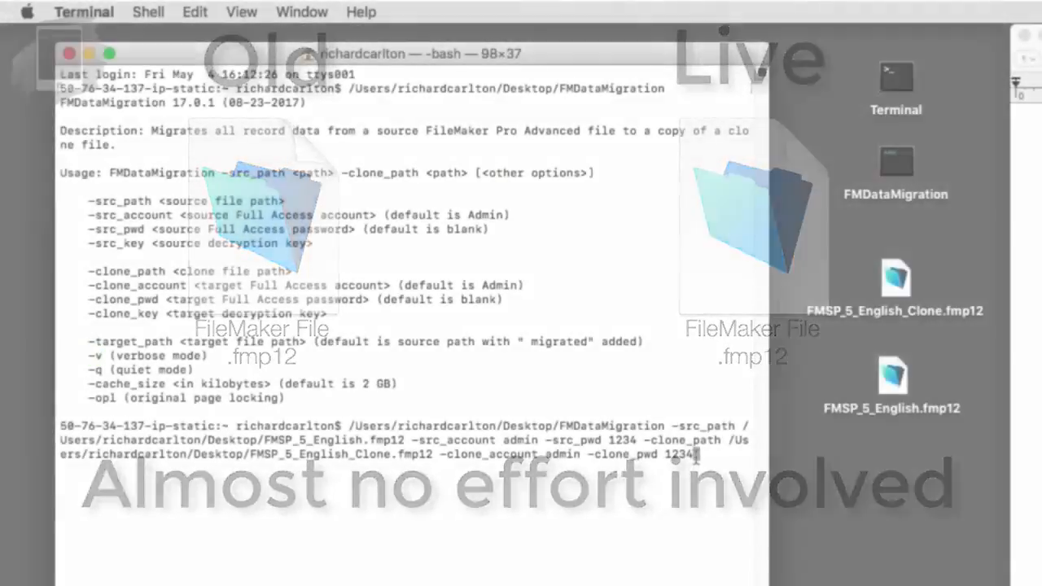
Append -v to the FMDataMigration command migrating FMSP_5_English.fmp12 into its clone.
type("-v")
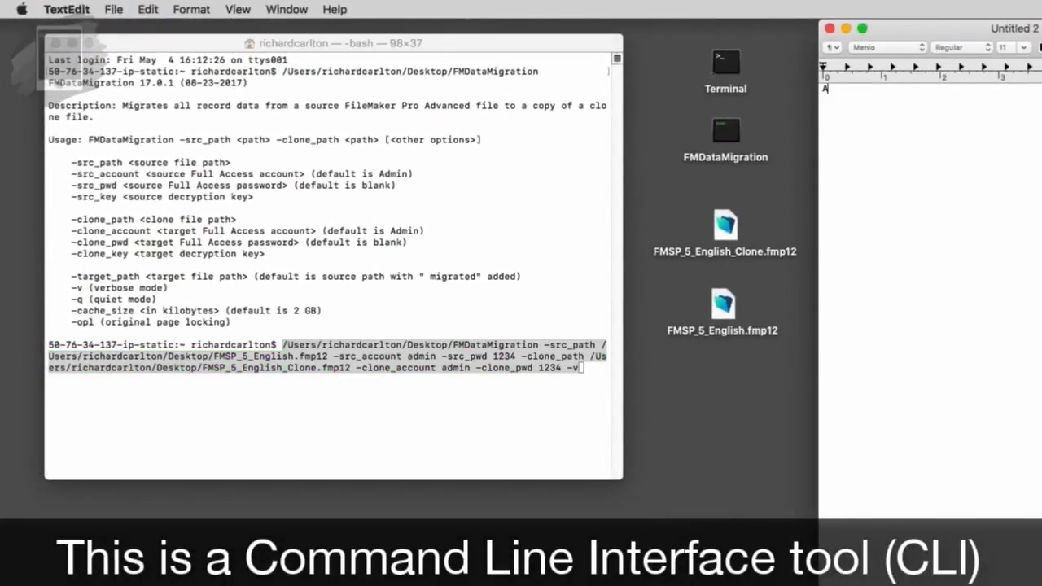
type("ttempt")
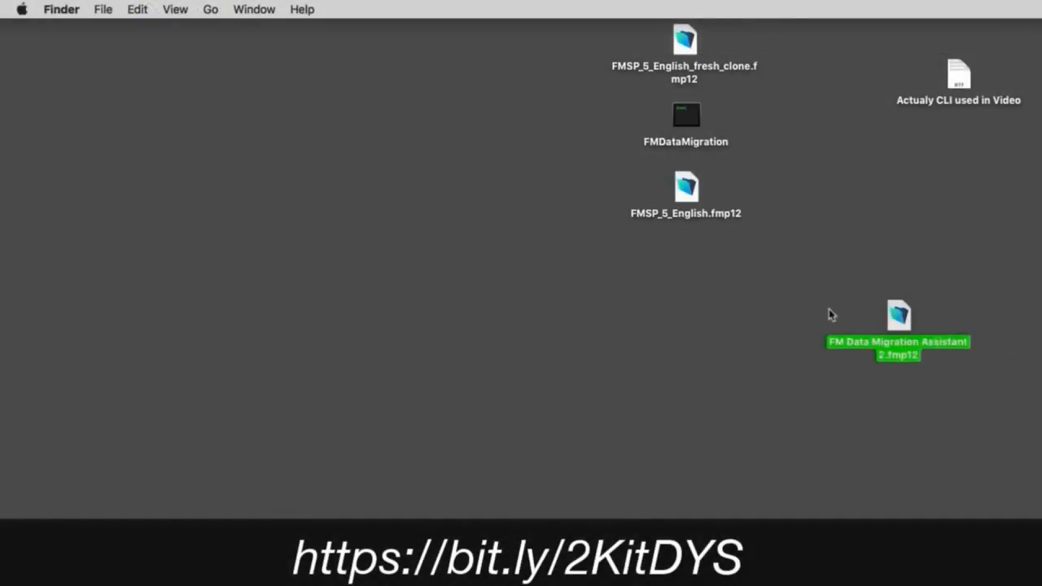
Move FM Data Migration Assistant 2.fmp12 below the other Desktop files and open it.
left_click_drag(897, 318, 685, 259)
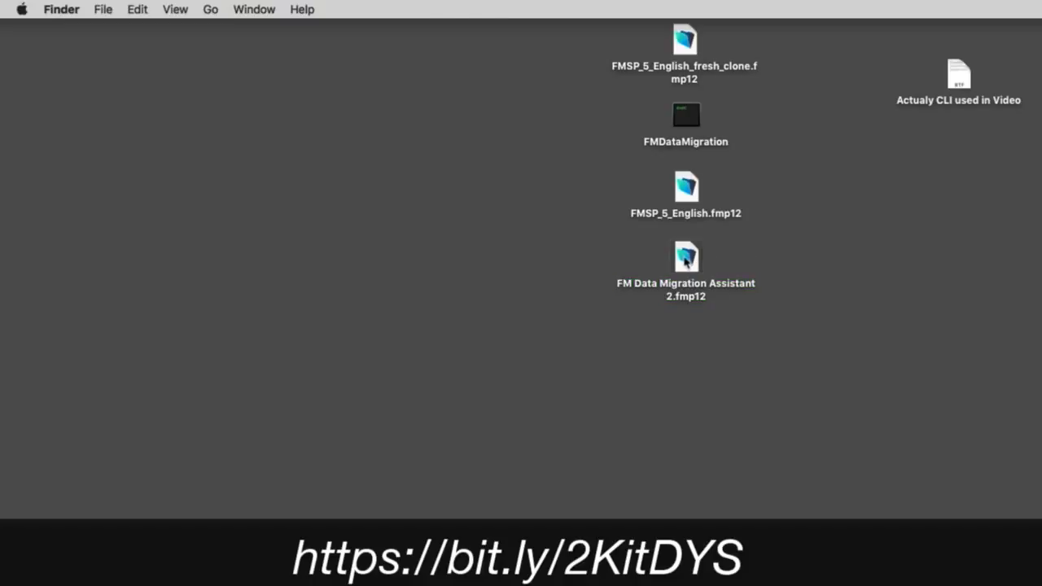
double_click(685, 256)
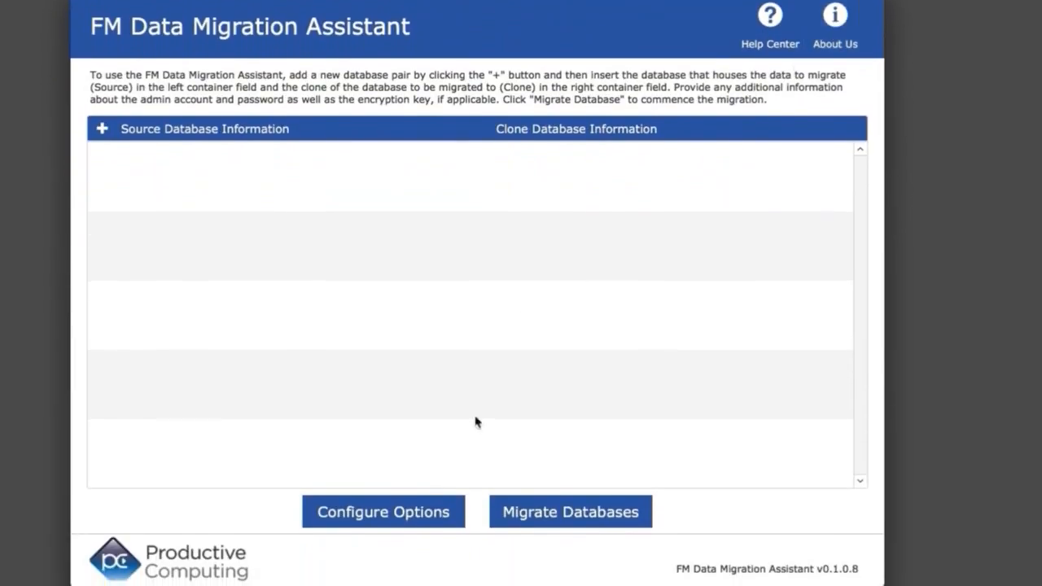
Load FMDataMigration.zip from the Desktop as the migration tool in the assistant's options.
left_click(383, 512)
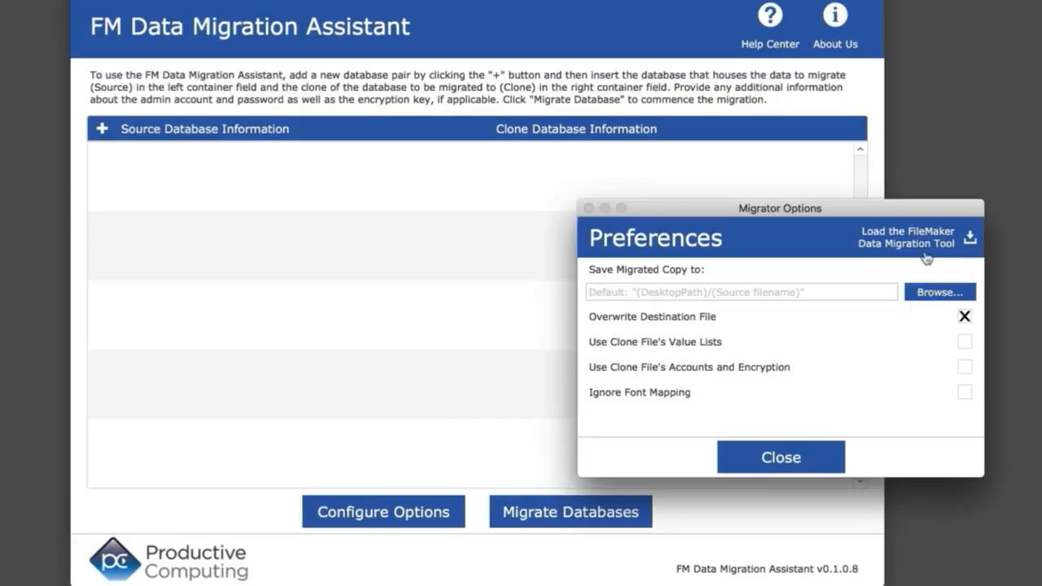
left_click(907, 237)
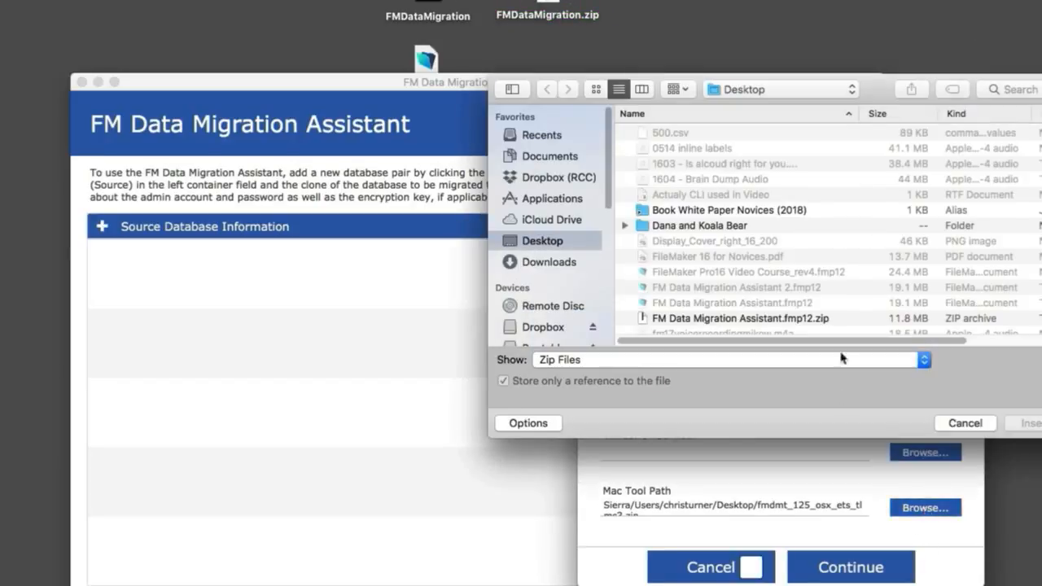
scroll("down", 3)
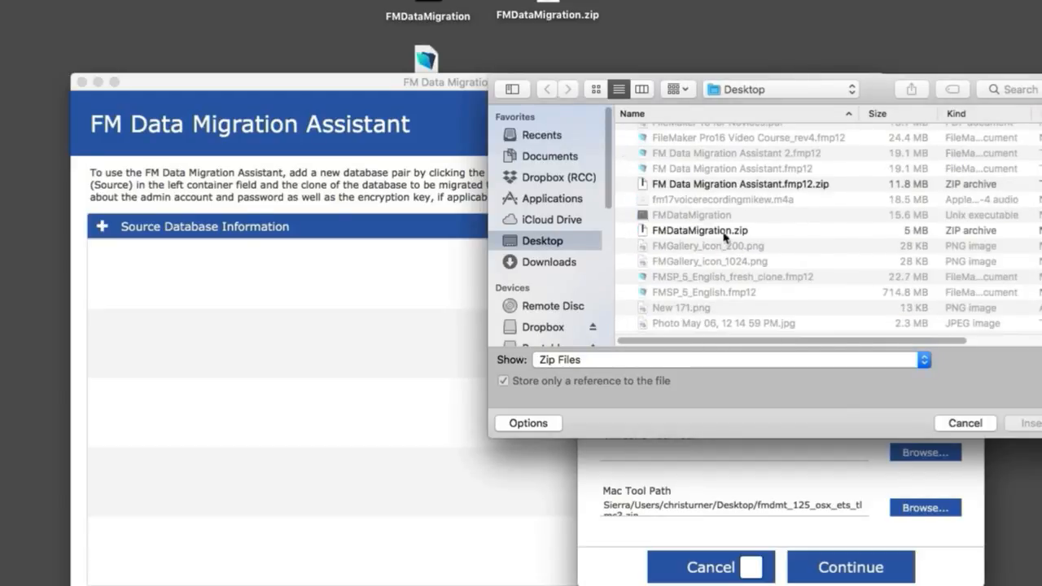
left_click(699, 230)
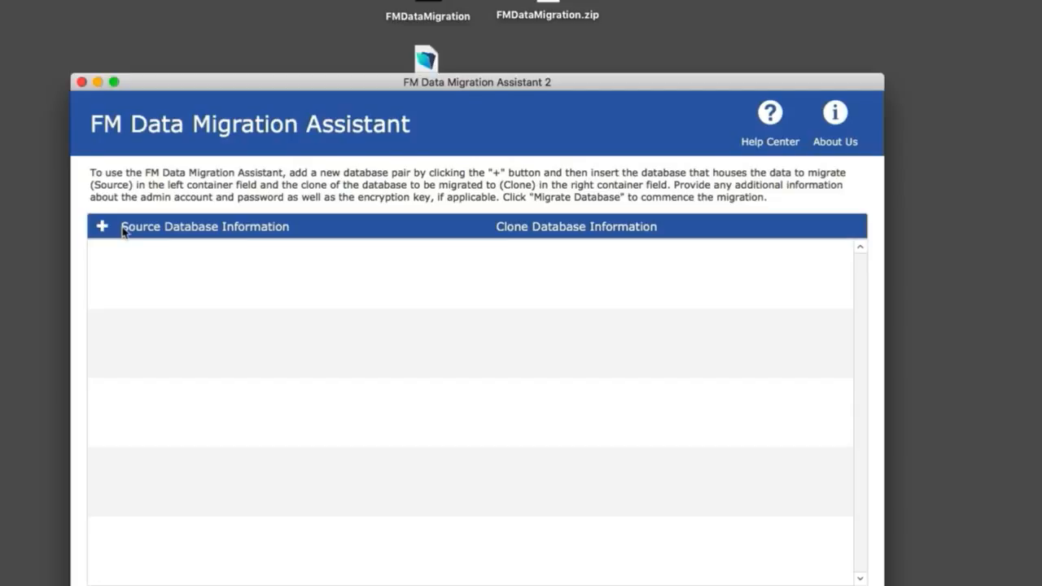
Add a pair with FMSP_5_English.fmp12 as source and its clone, using admin credentials.
left_click(101, 226)
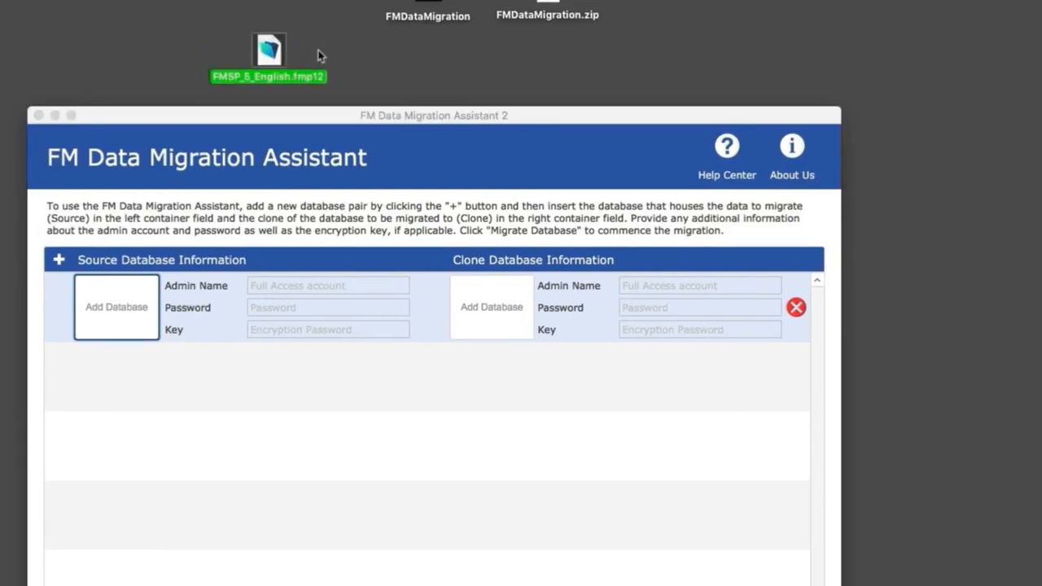
left_click_drag(269, 49, 116, 307)
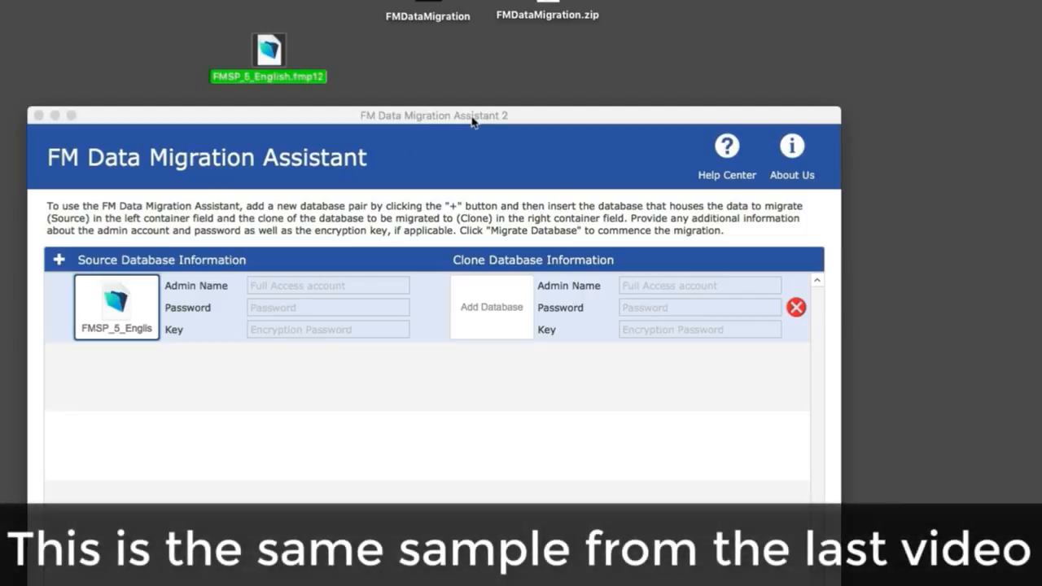
left_click_drag(433, 115, 338, 109)
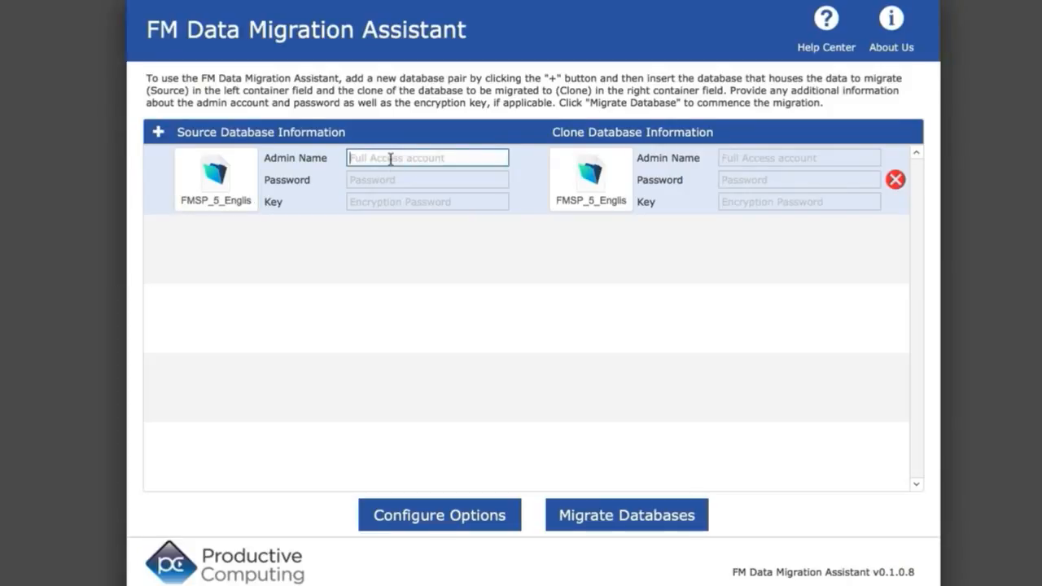
type("admin")
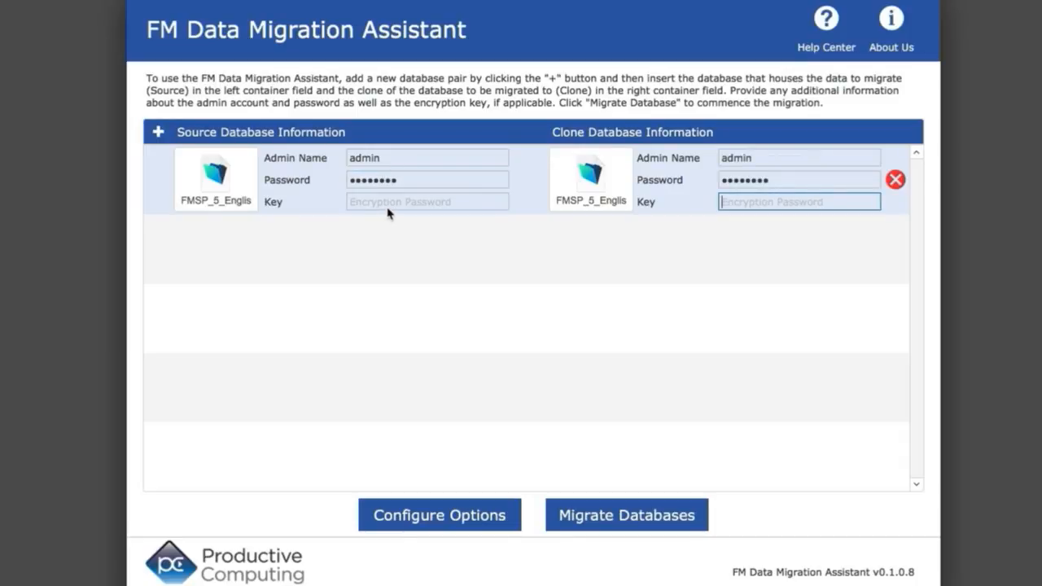
left_click(799, 202)
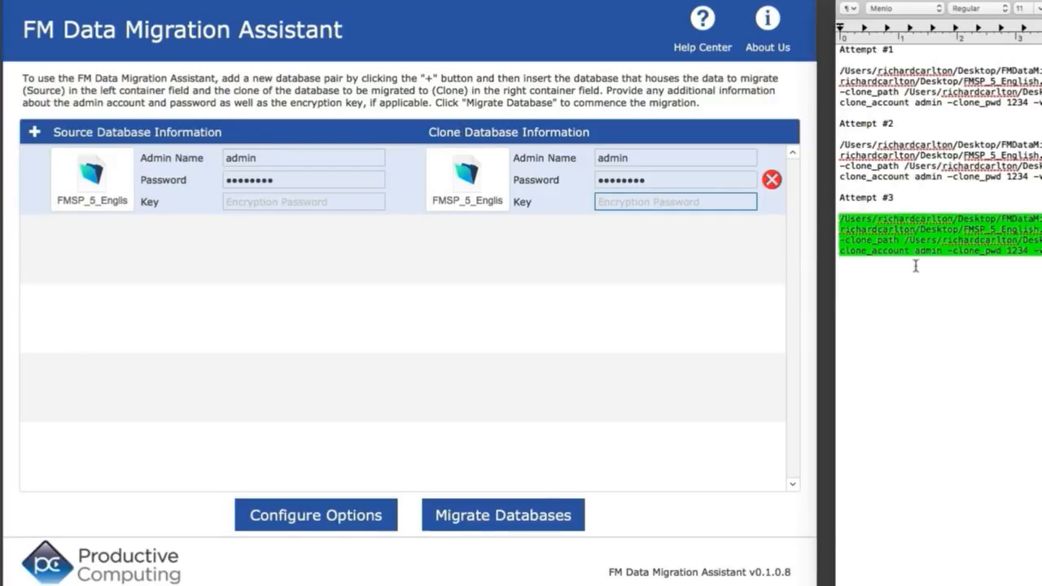
mouse_move(810, 214)
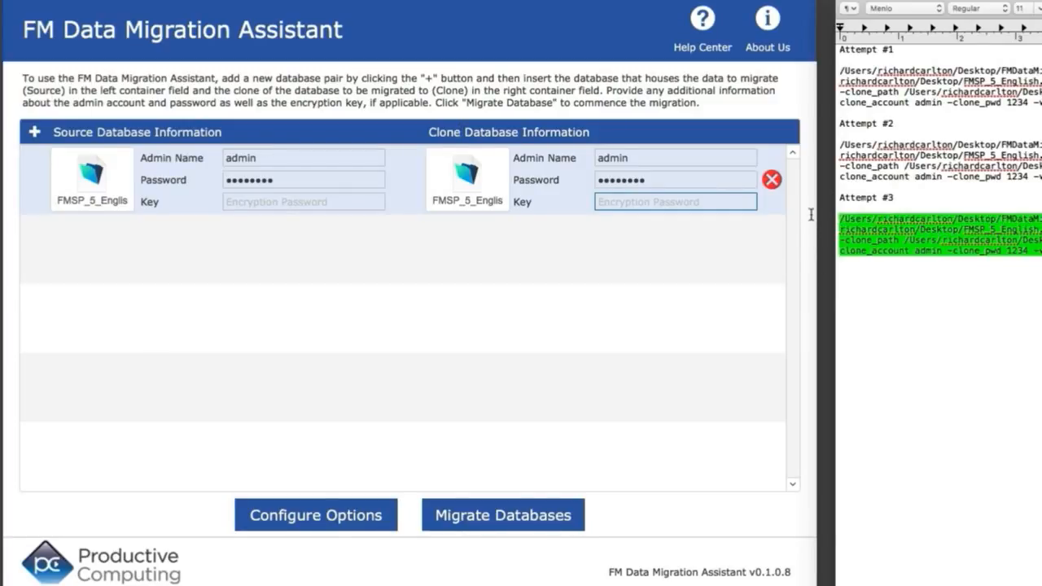
mouse_move(924, 270)
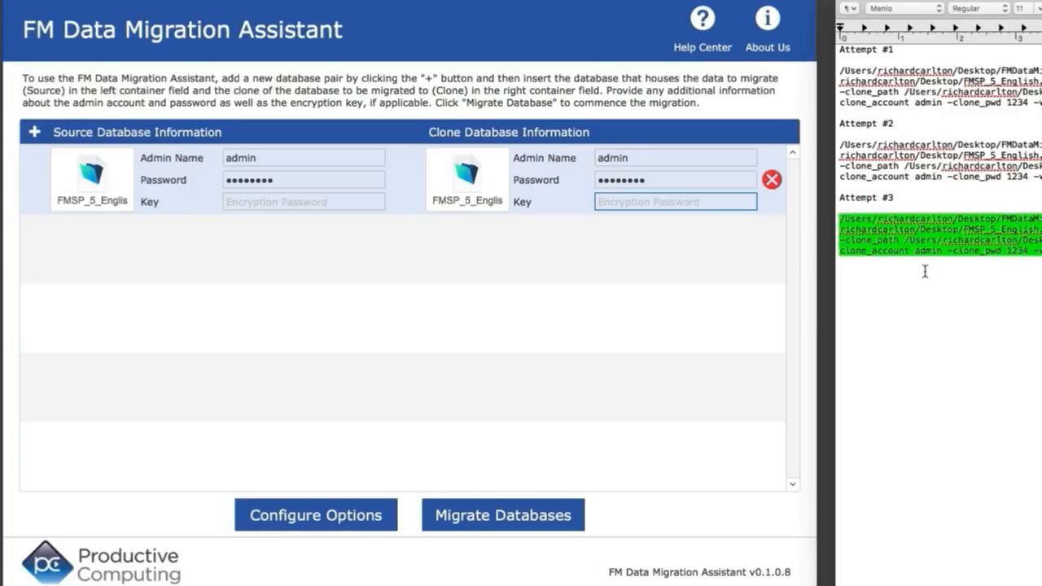
mouse_move(929, 270)
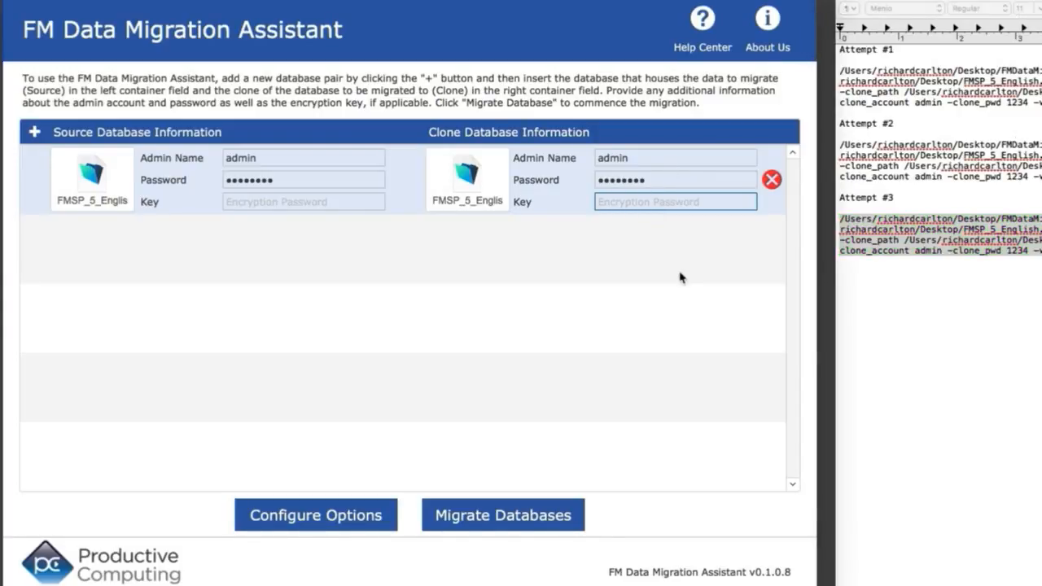
Start migrating the FMSP_5_English database pair, bringing up the admin password prompt.
left_click(504, 514)
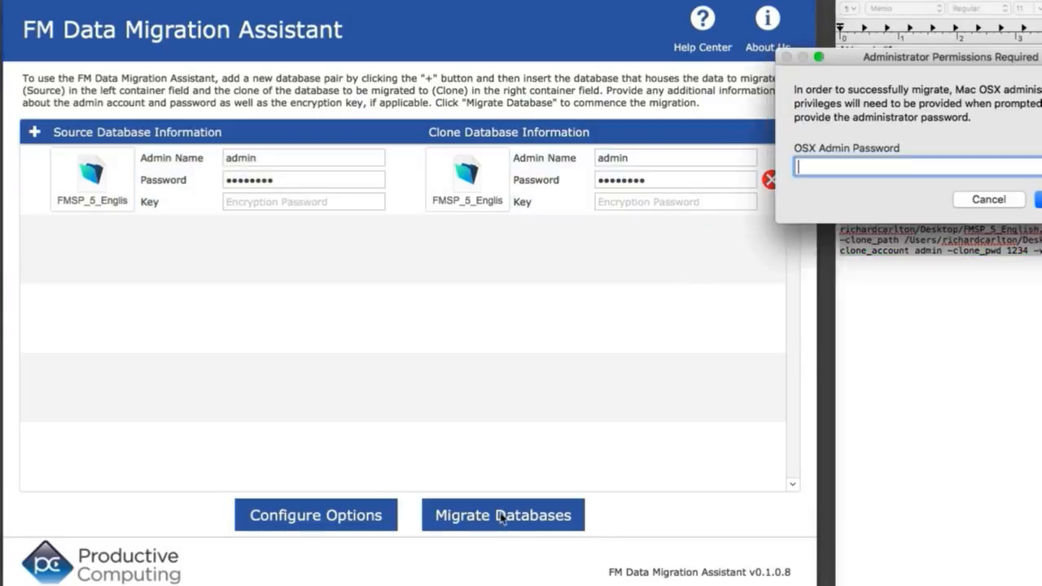
mouse_move(776, 344)
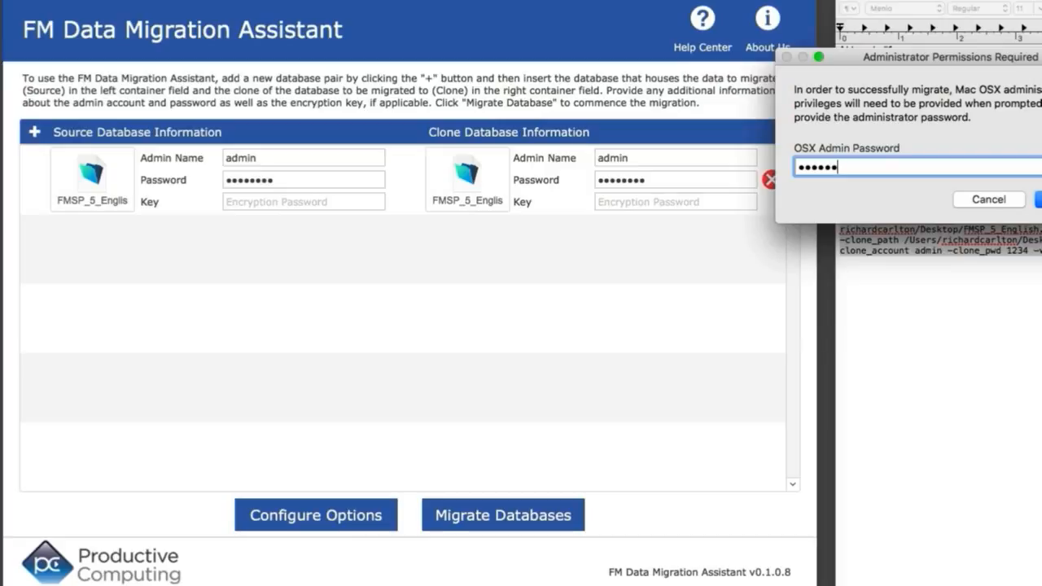
mouse_move(550, 214)
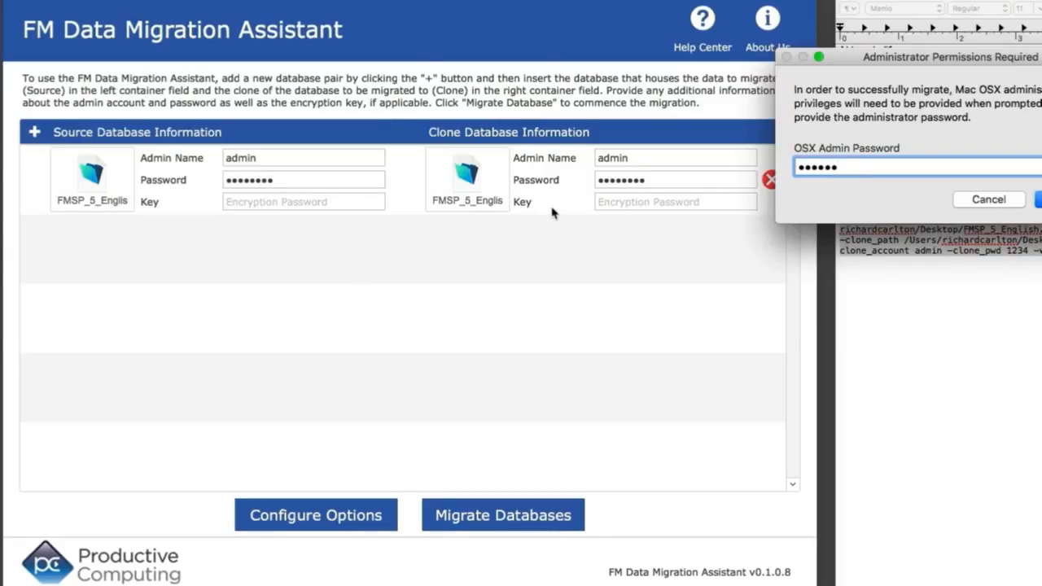
mouse_move(683, 189)
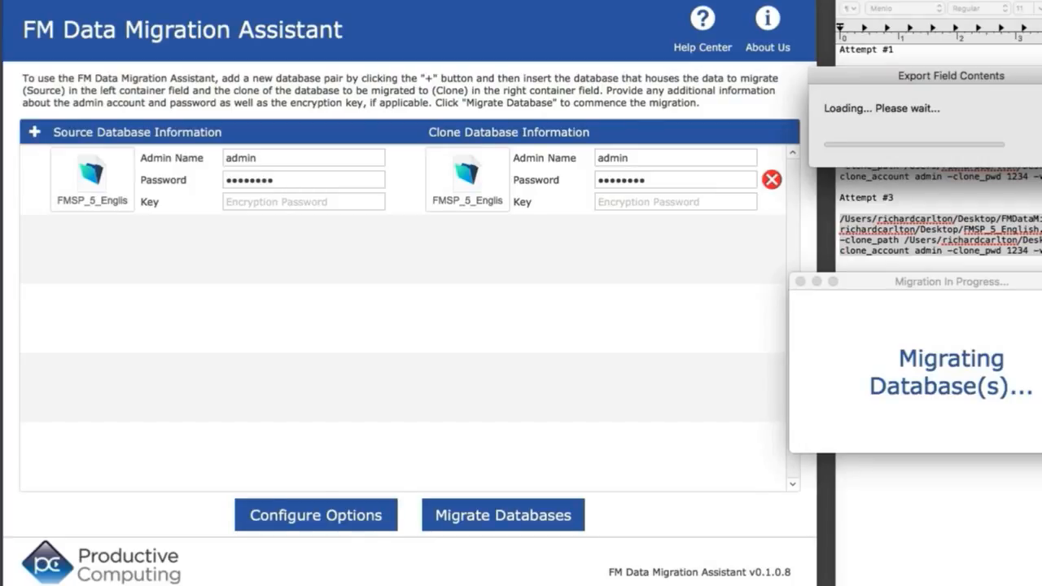
mouse_move(845, 6)
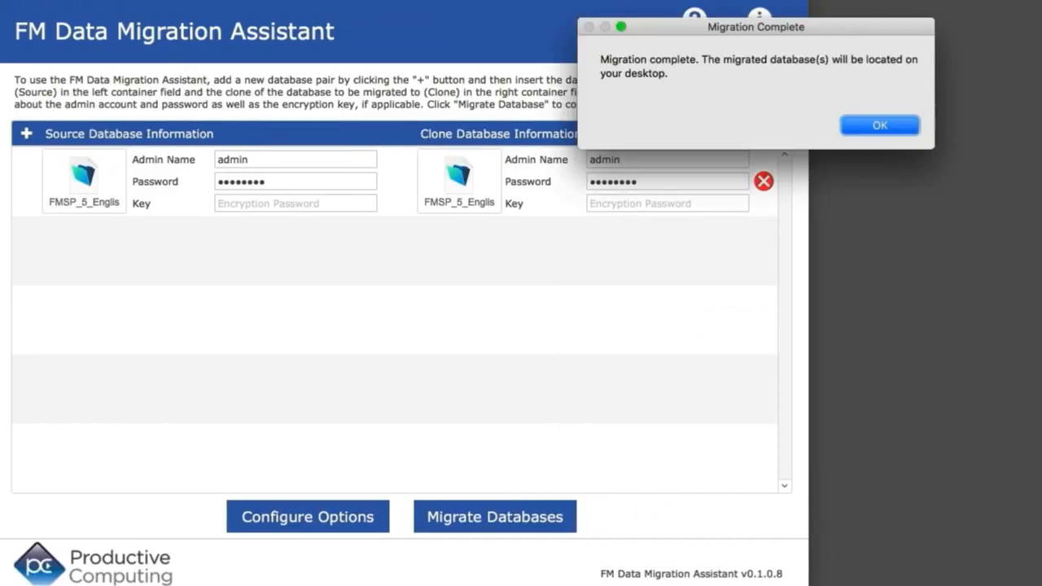
Acknowledge the Migration Complete alert for FMSP_5_English migrated.fmp12.
left_click(880, 124)
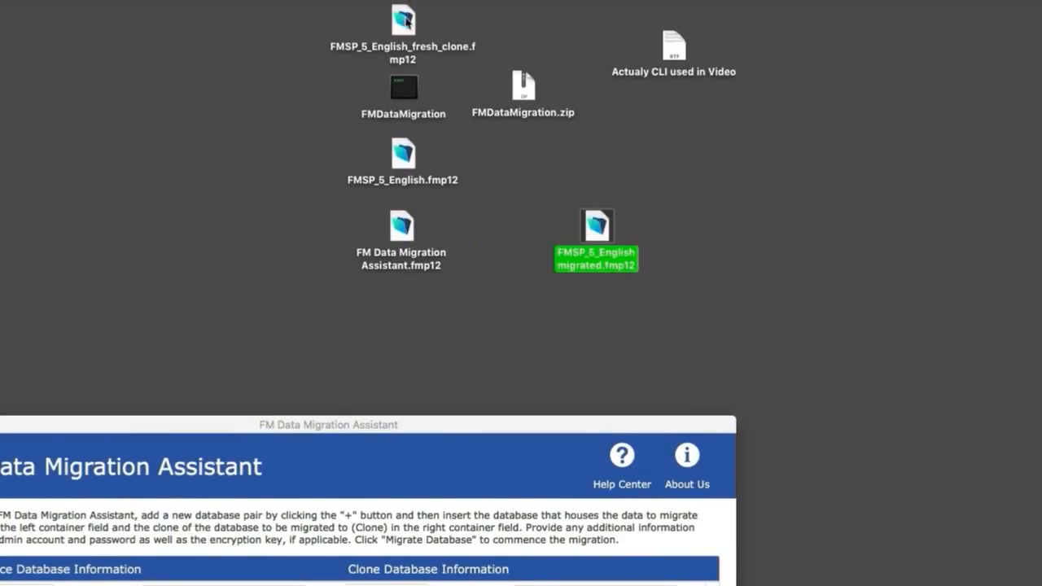
Select the clone, original and migrated FMSP_5_English files and view their file information.
left_click(402, 22)
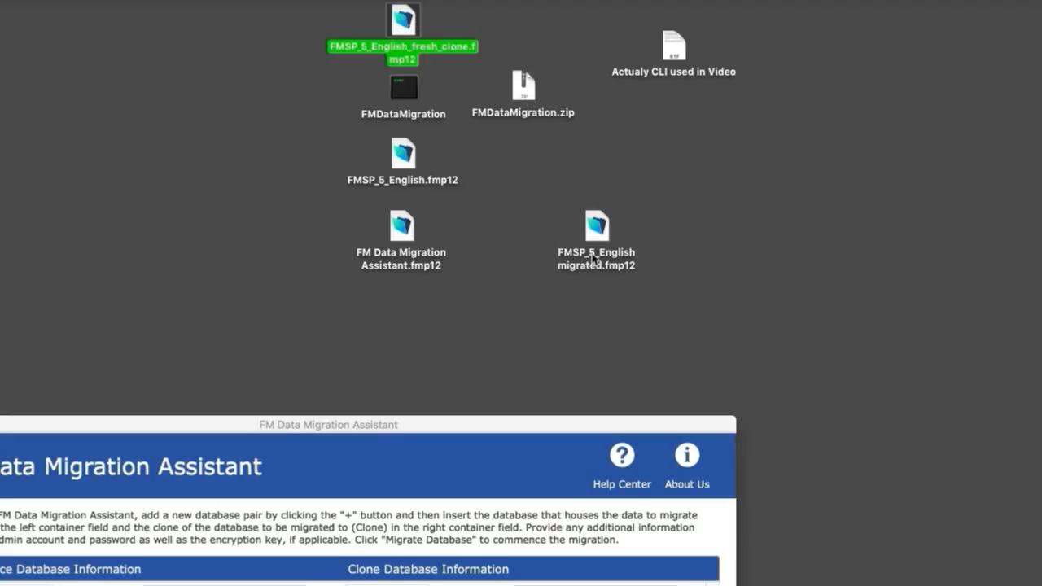
mouse_move(400, 153)
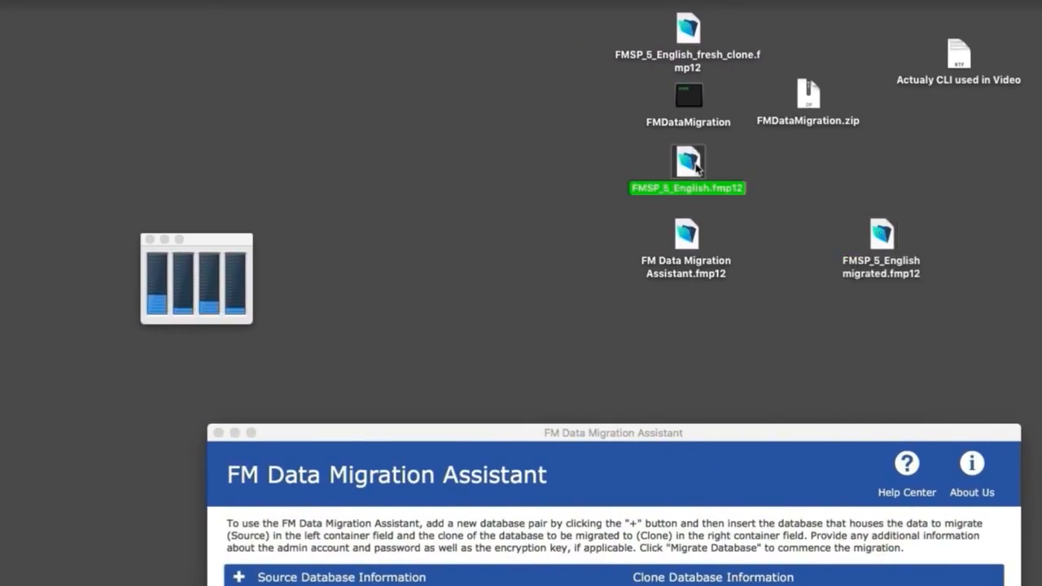
left_click(687, 160)
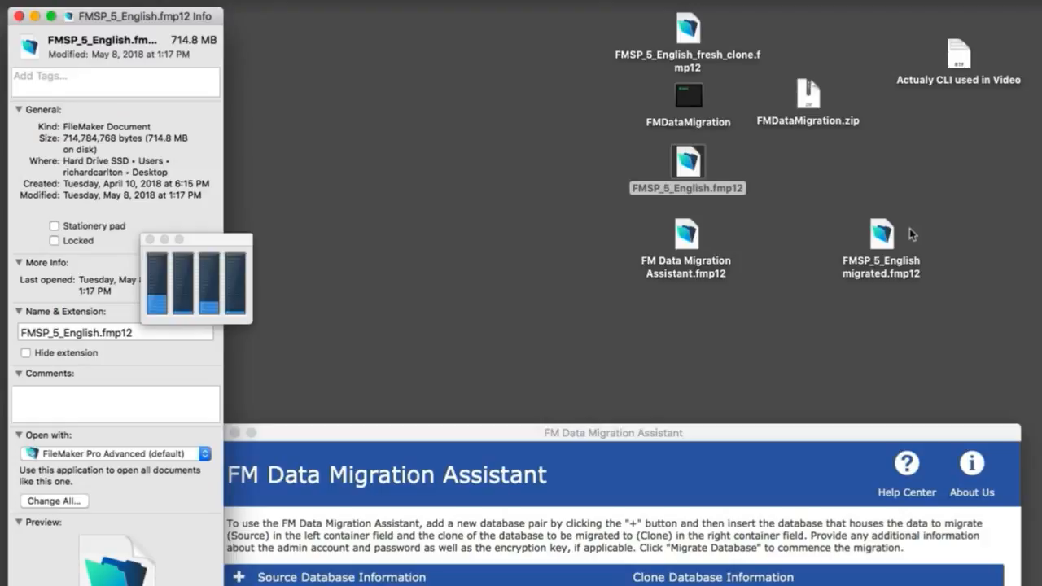
left_click(880, 232)
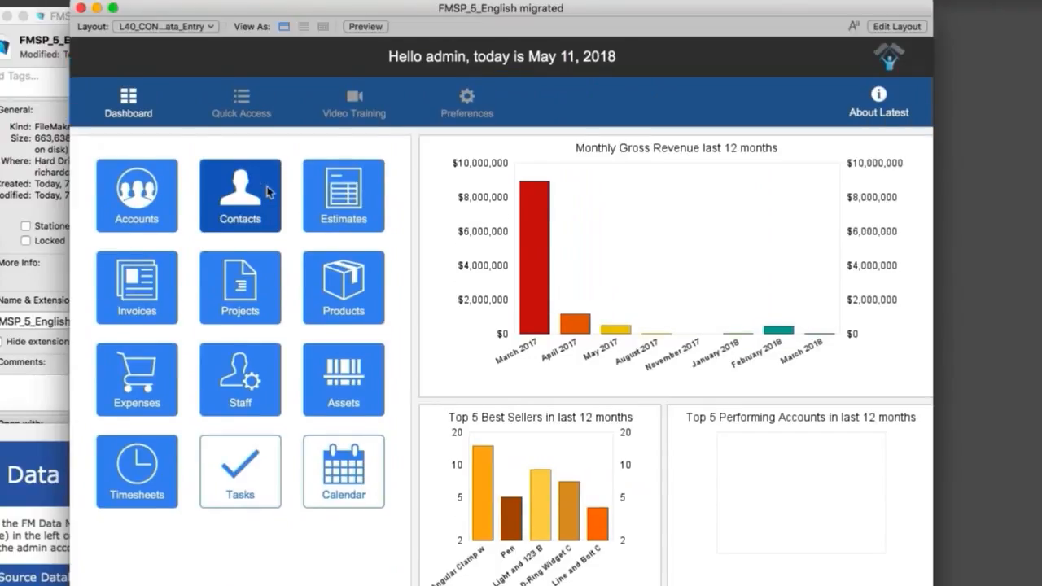
left_click(240, 192)
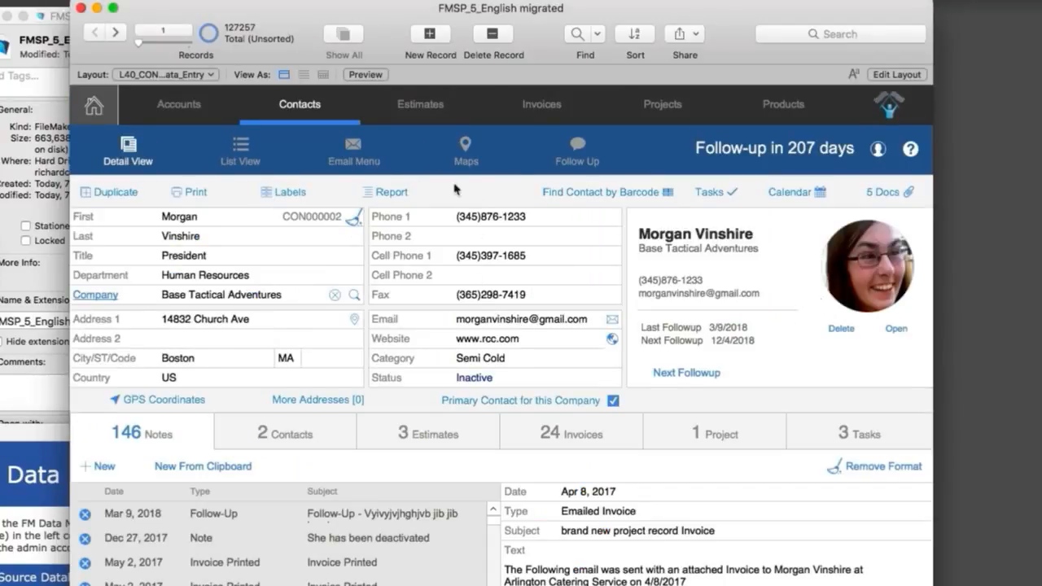
mouse_move(829, 251)
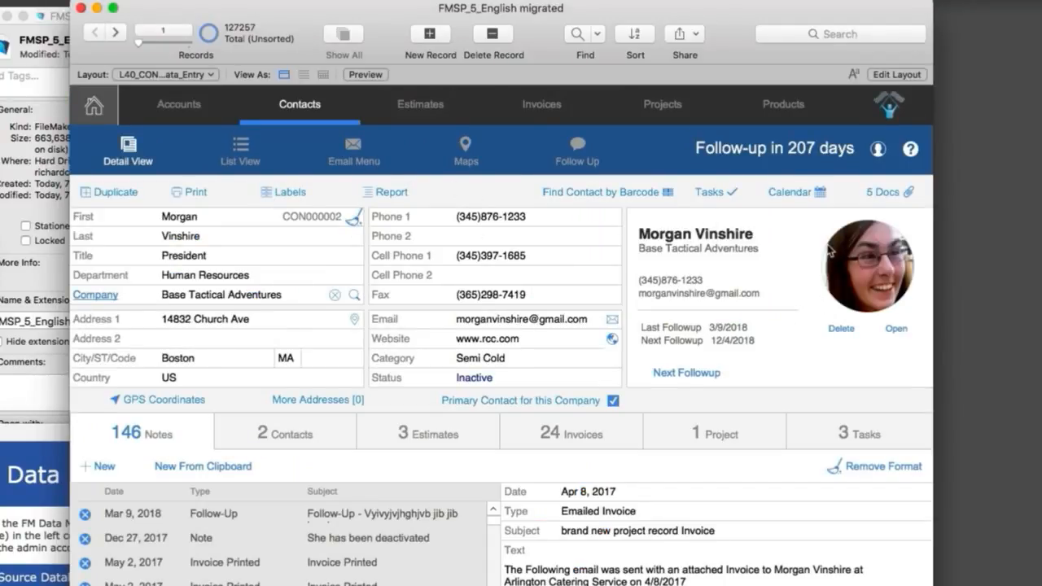